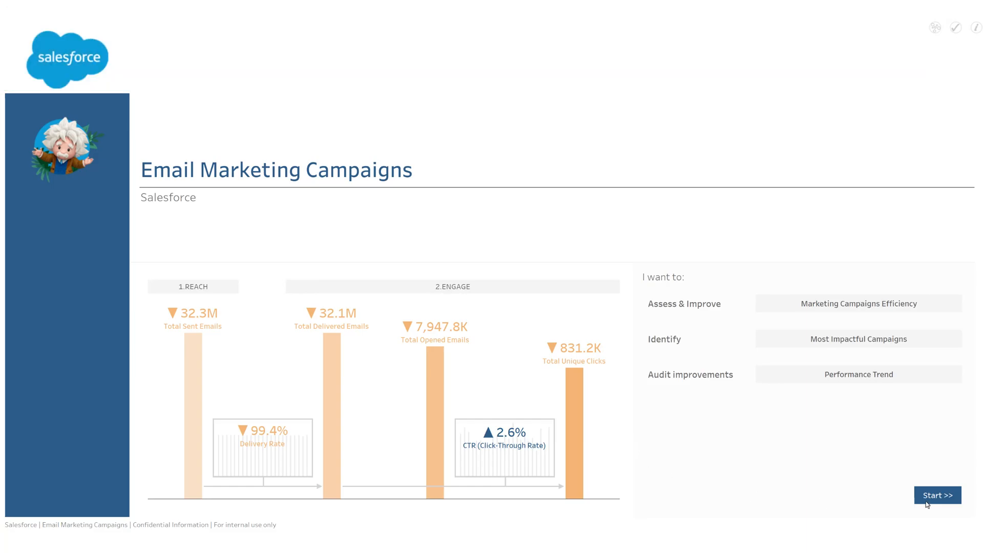
Step: Start from the landing page into the Executive Summary dashboard and scroll through its campaign charts
left_click(937, 495)
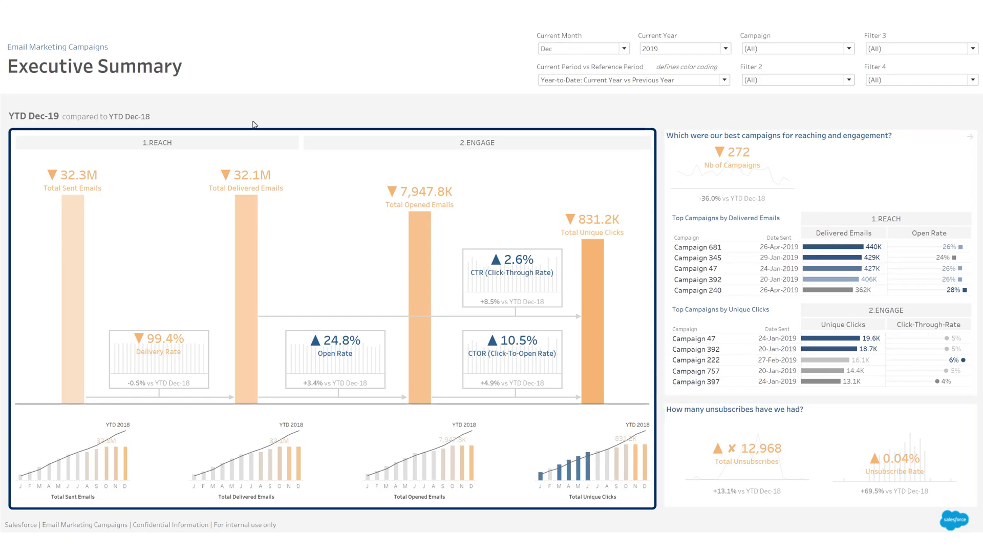
mouse_move(257, 263)
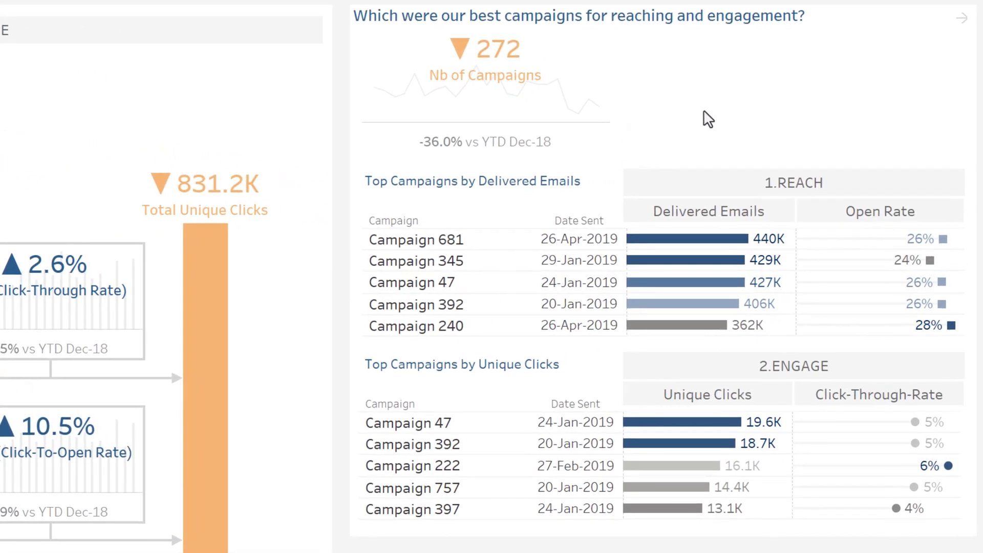
mouse_move(683, 260)
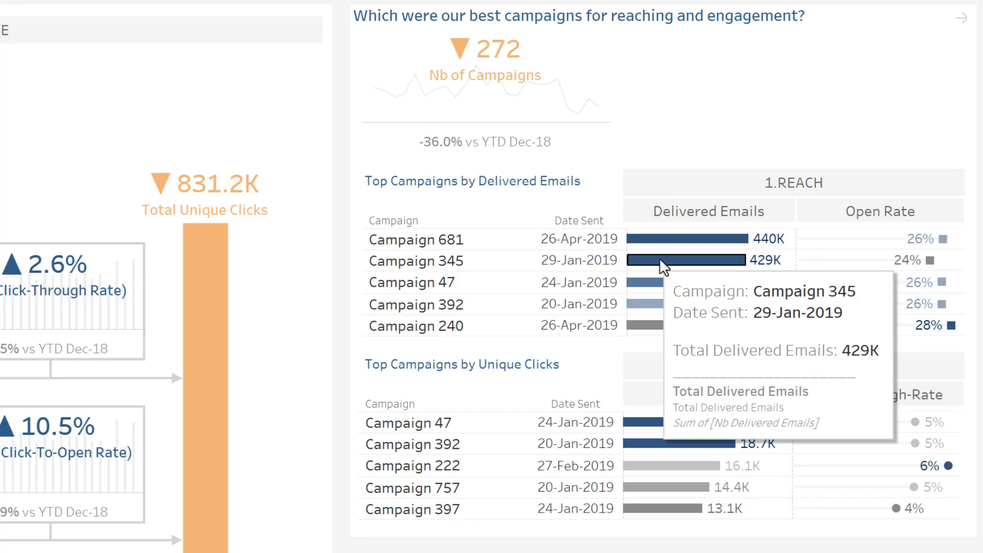
scroll("down", 3)
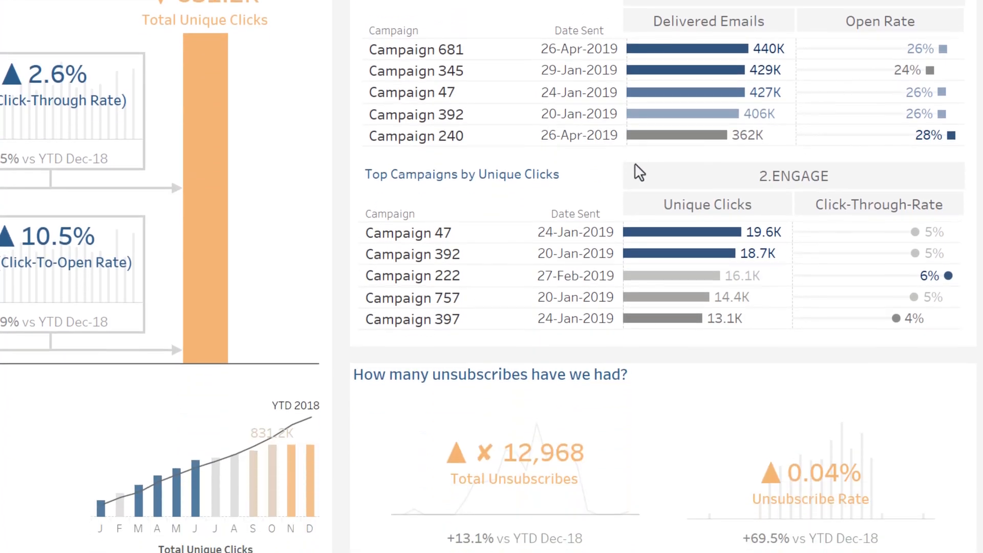
scroll("down", 3)
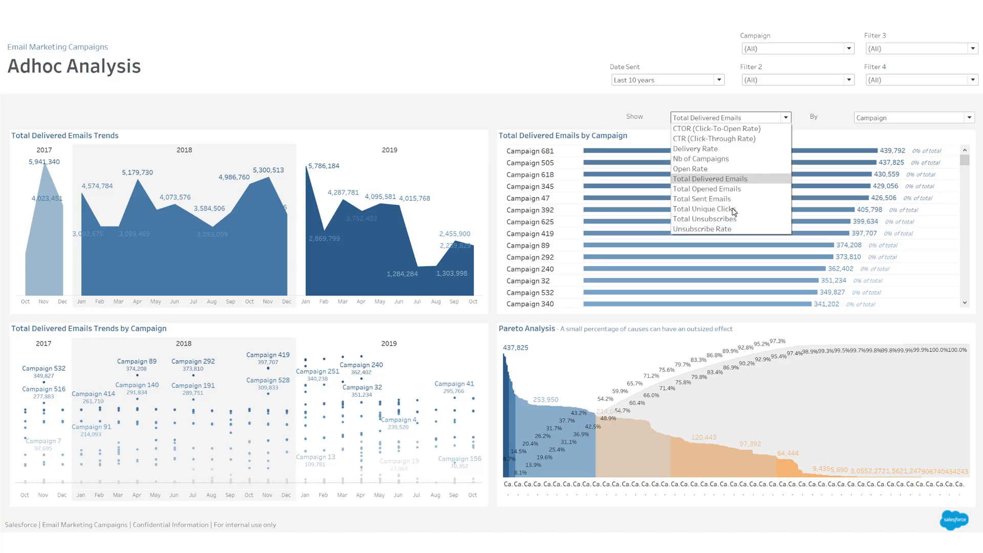
Step: Switch the Adhoc Analysis metric from Total Delivered Emails to Total Unsubscribes
left_click(704, 218)
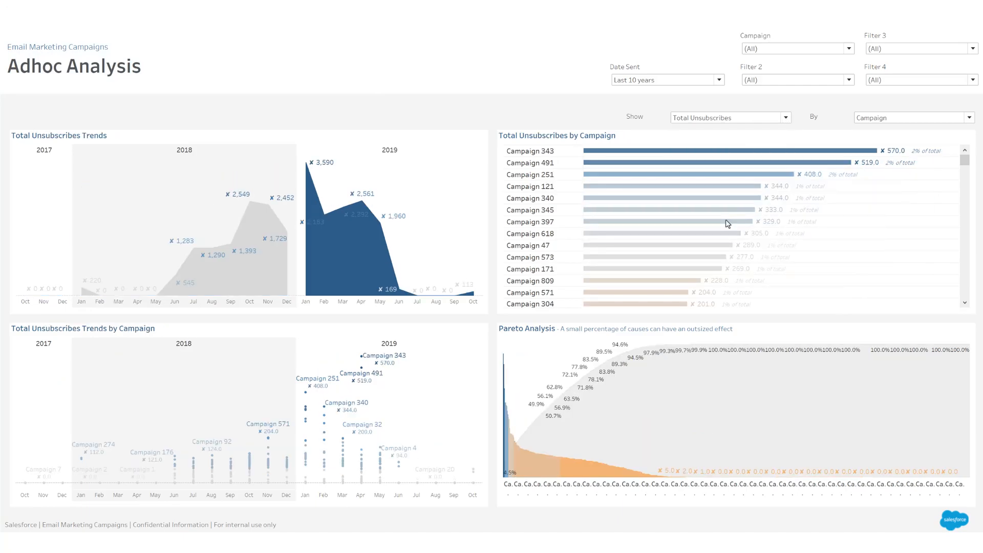